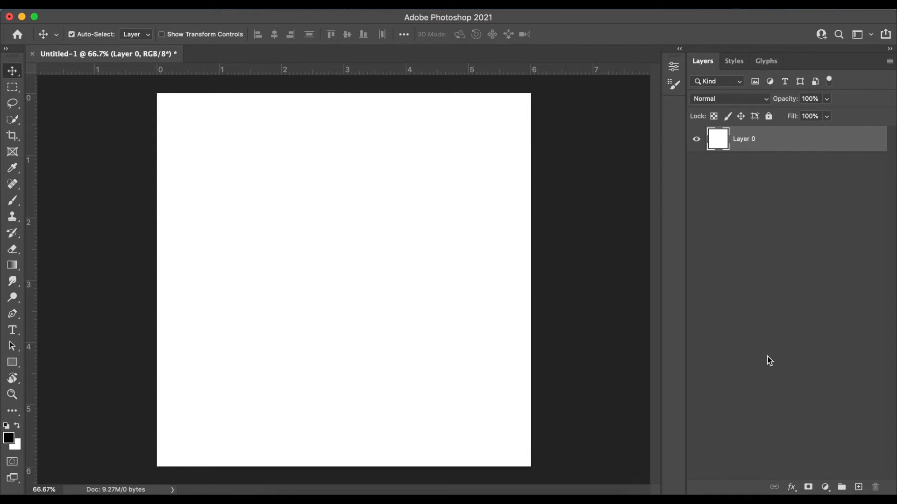
mouse_move(624, 325)
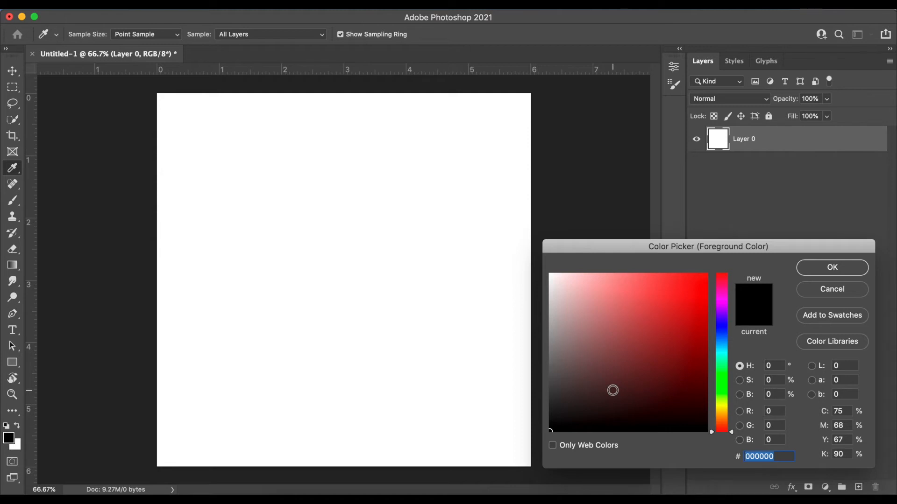
- Set both foreground and background colours to hot pink (#ff62c2)
left_click(722, 297)
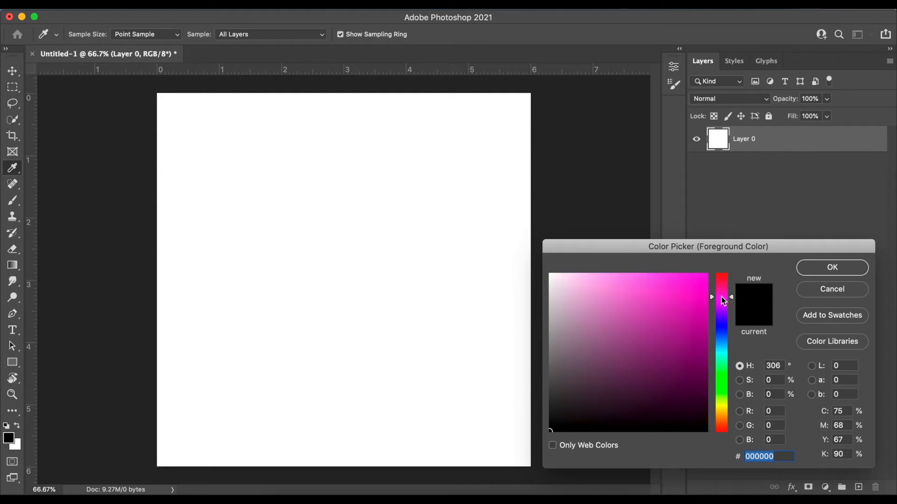
left_click(647, 275)
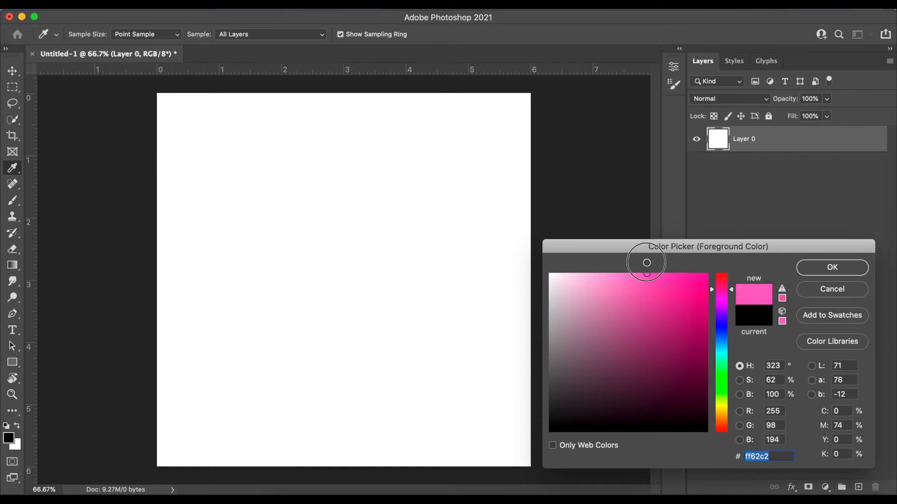
left_click(832, 268)
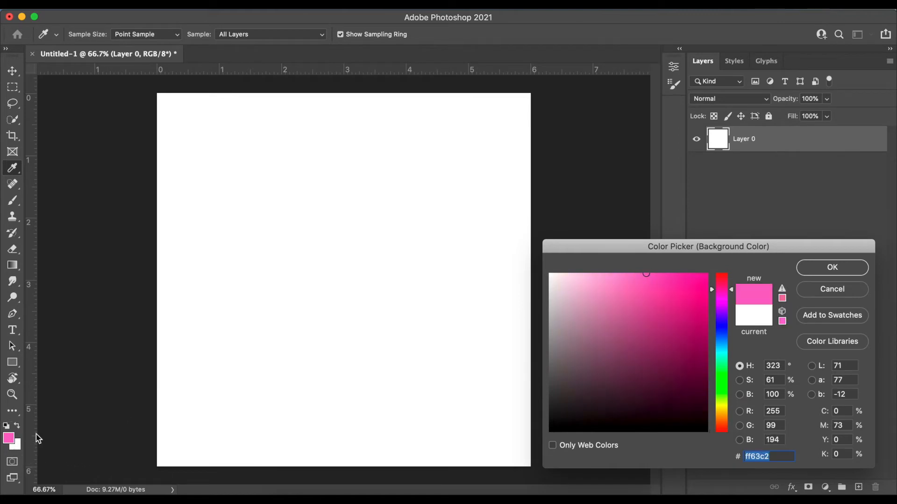
left_click(577, 271)
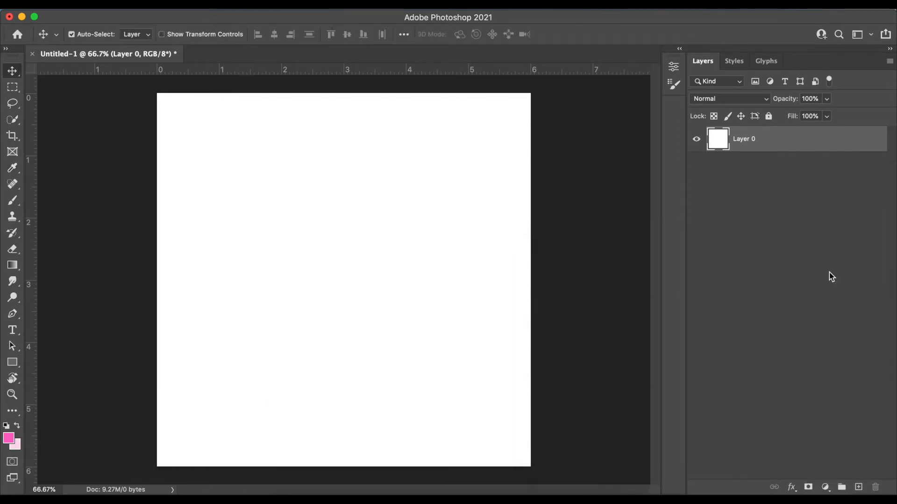
mouse_move(13, 430)
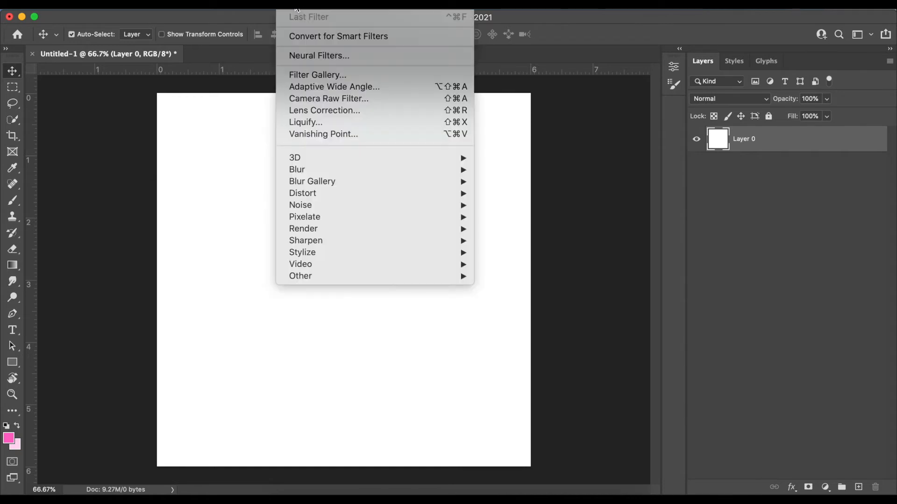
mouse_move(330, 120)
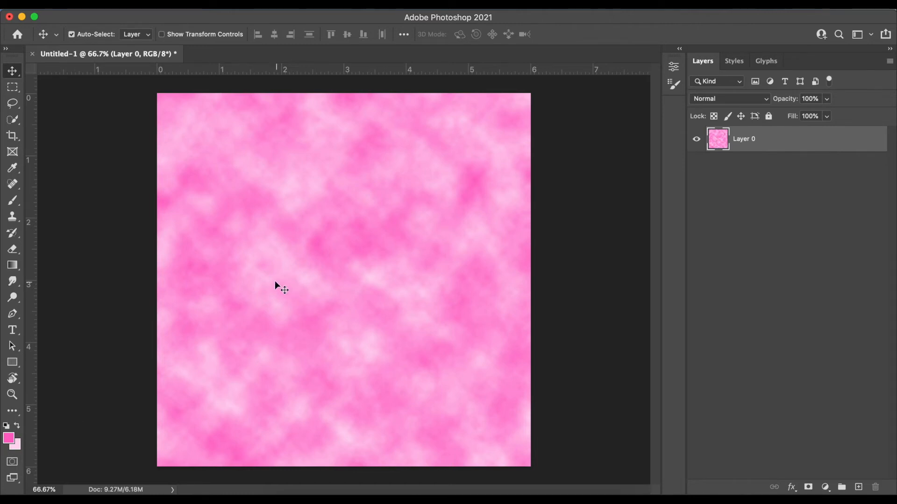
mouse_move(330, 324)
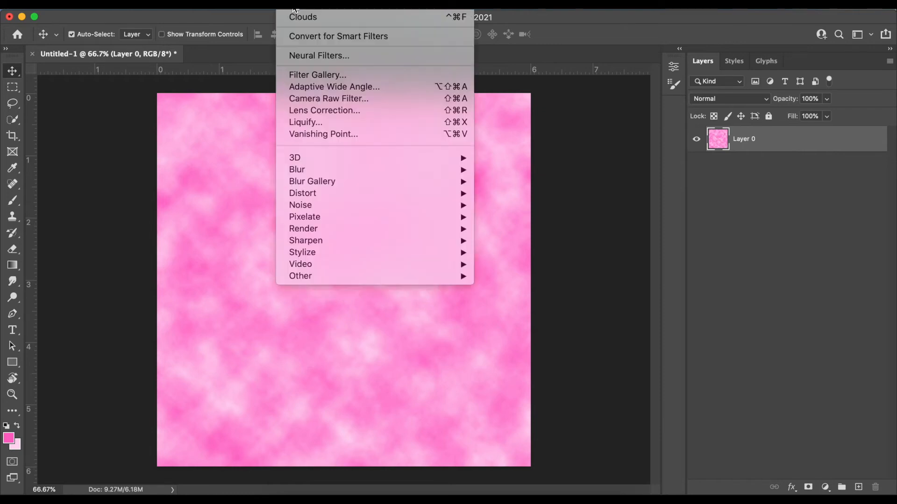
mouse_move(328, 79)
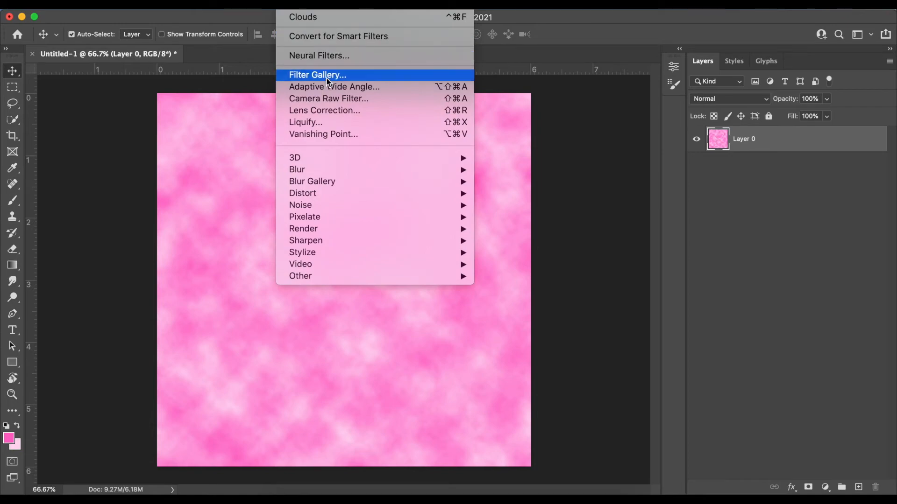
- Preview the Ocean Ripple distortion (size 3, magnitude 20) in the Filter Gallery
left_click(317, 75)
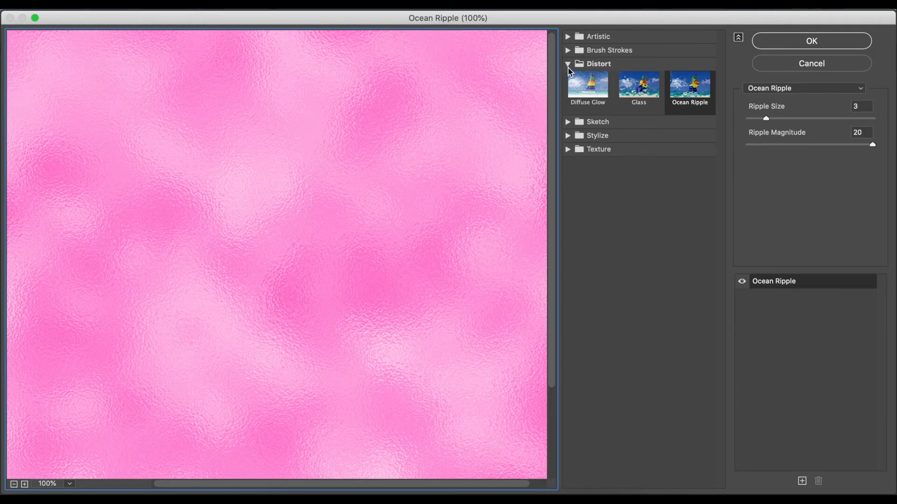
left_click(639, 84)
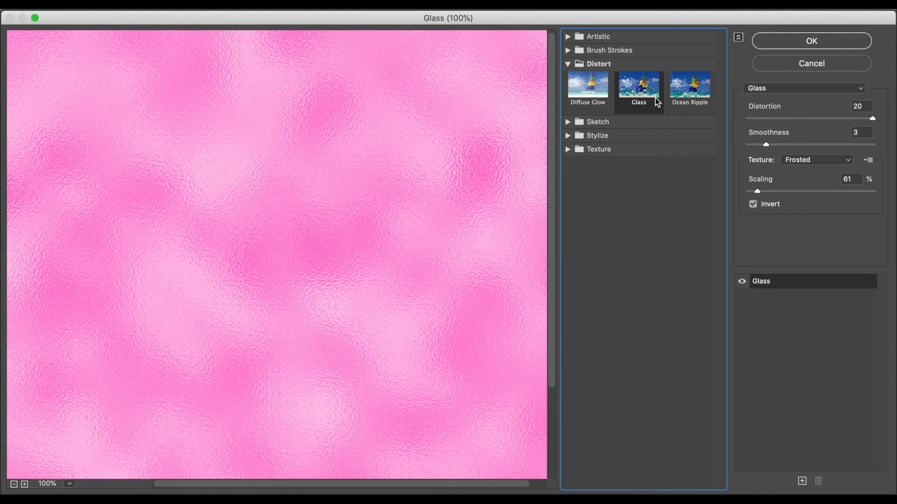
left_click(690, 85)
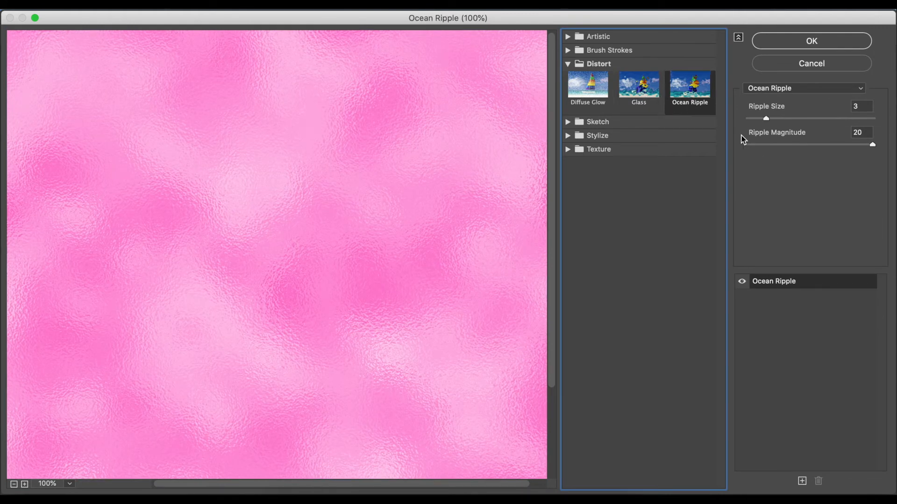
- Adjust the Ocean Ripple size slider, settling on a ripple size of 7
left_click_drag(765, 118, 784, 118)
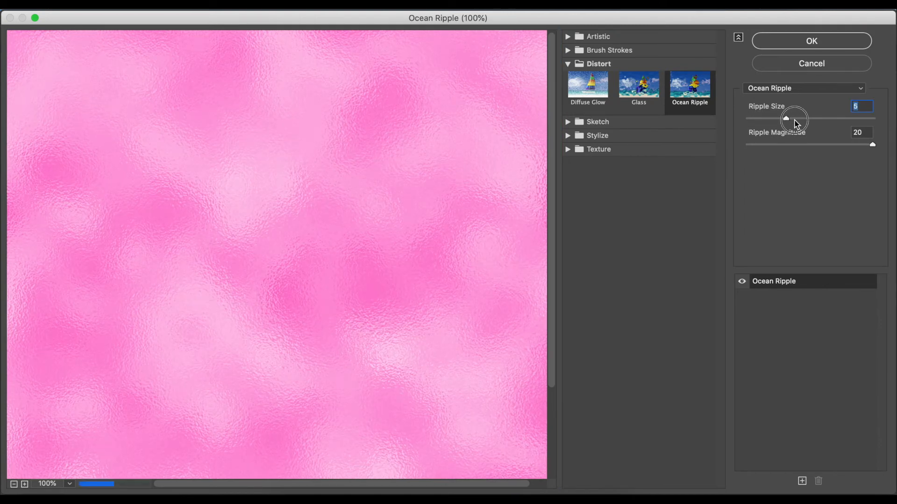
left_click_drag(786, 118, 797, 119)
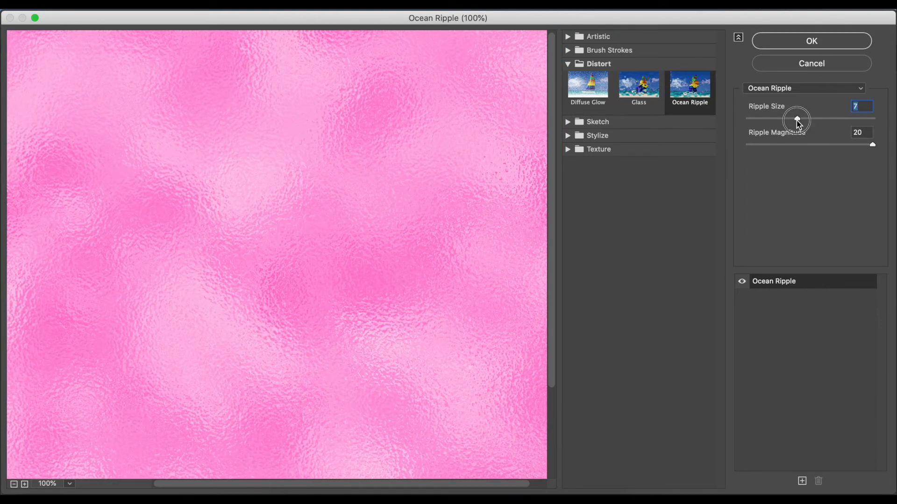
left_click_drag(797, 119, 750, 118)
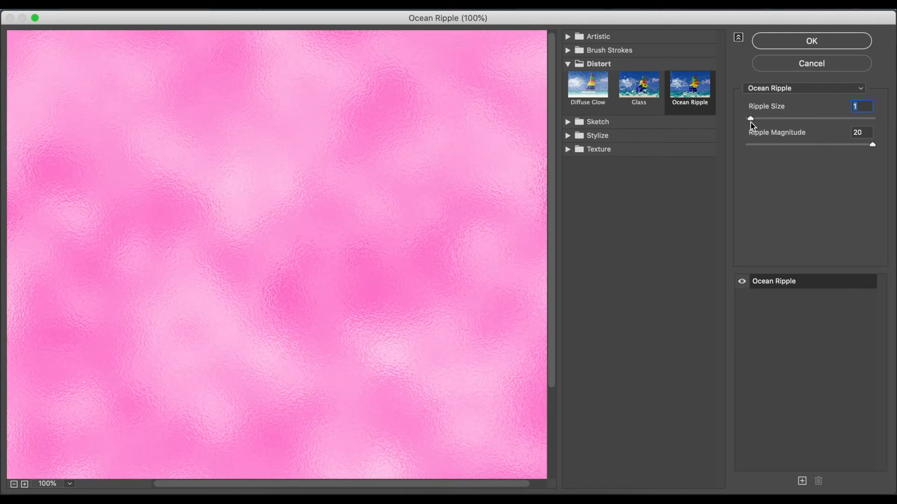
left_click_drag(750, 118, 825, 119)
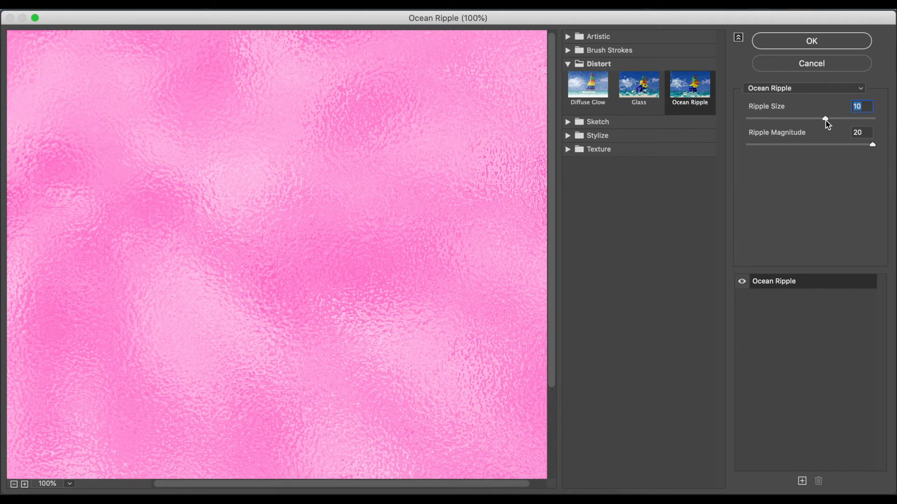
left_click_drag(825, 119, 819, 119)
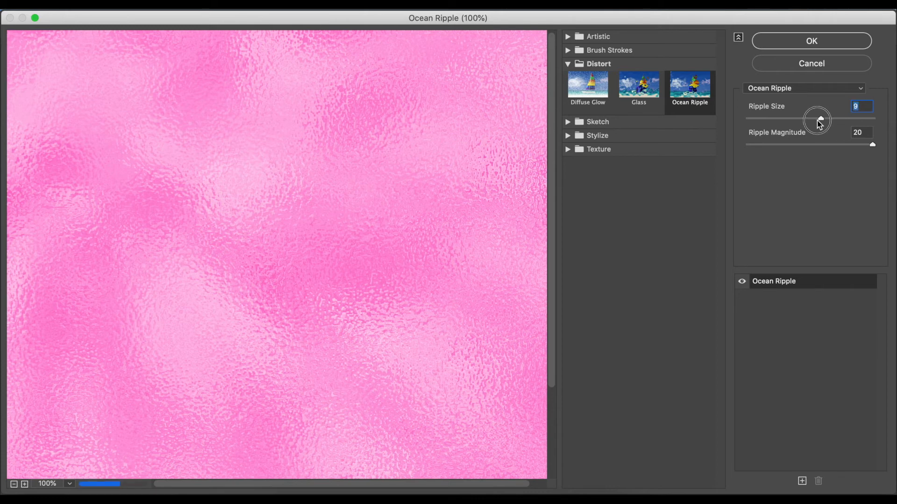
left_click_drag(818, 120, 797, 120)
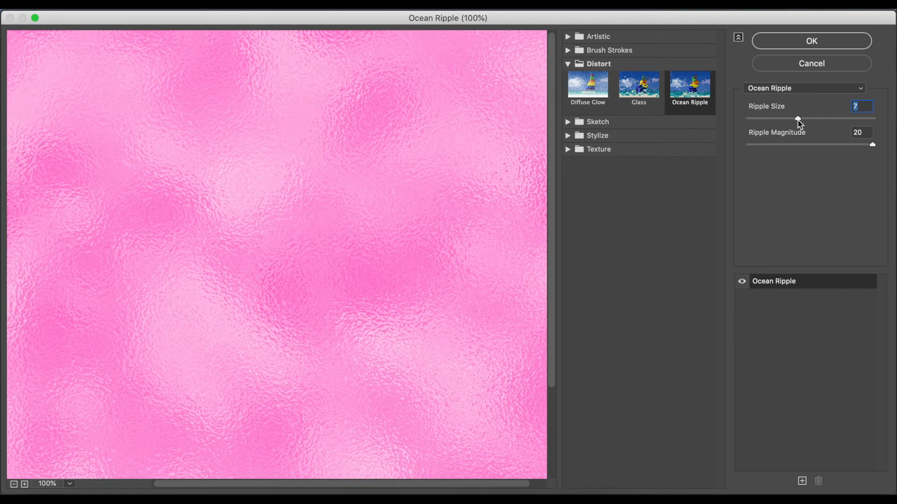
- Set the ripple magnitude to 20 and apply the Ocean Ripple filter
left_click_drag(872, 144, 834, 144)
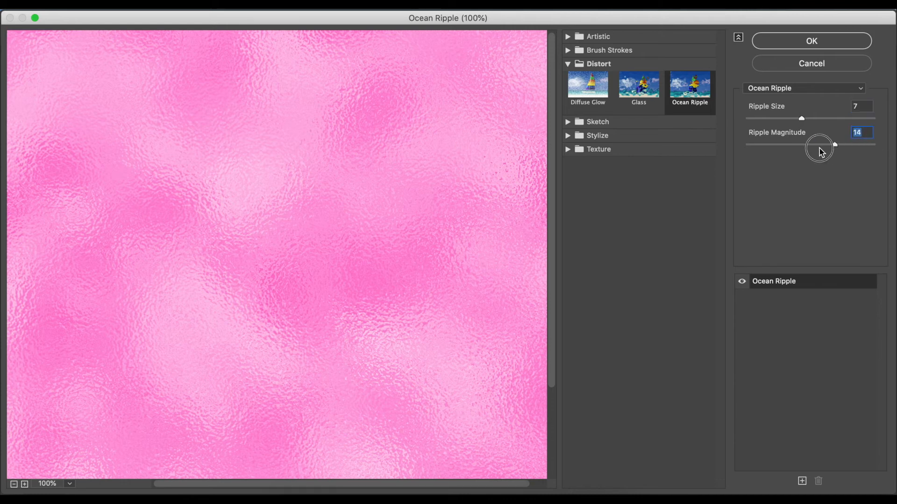
left_click_drag(834, 145, 791, 145)
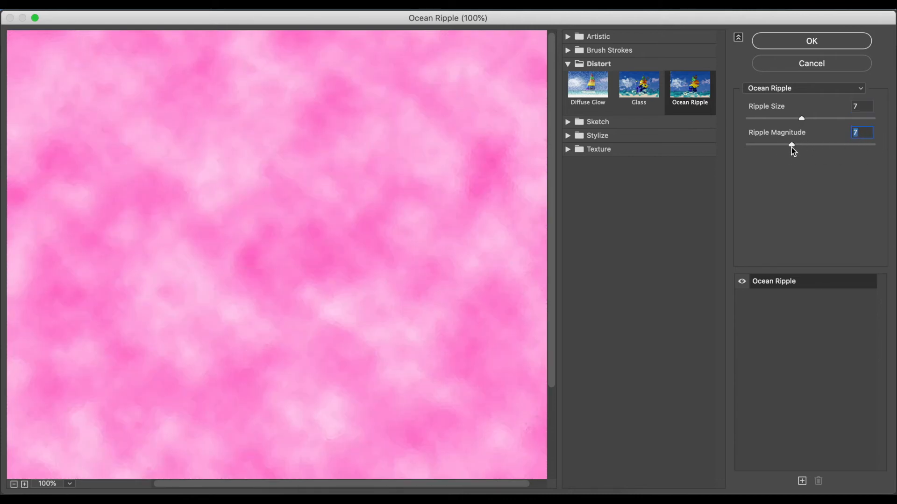
left_click_drag(790, 145, 746, 144)
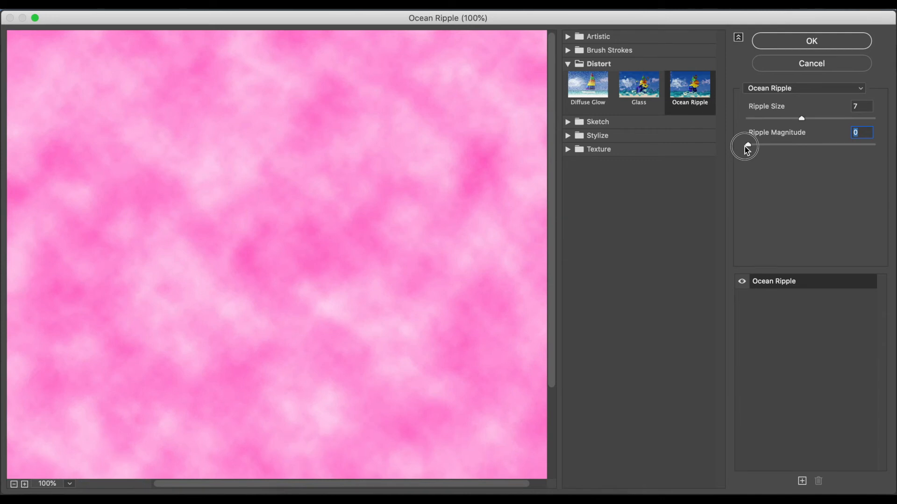
left_click_drag(747, 145, 759, 144)
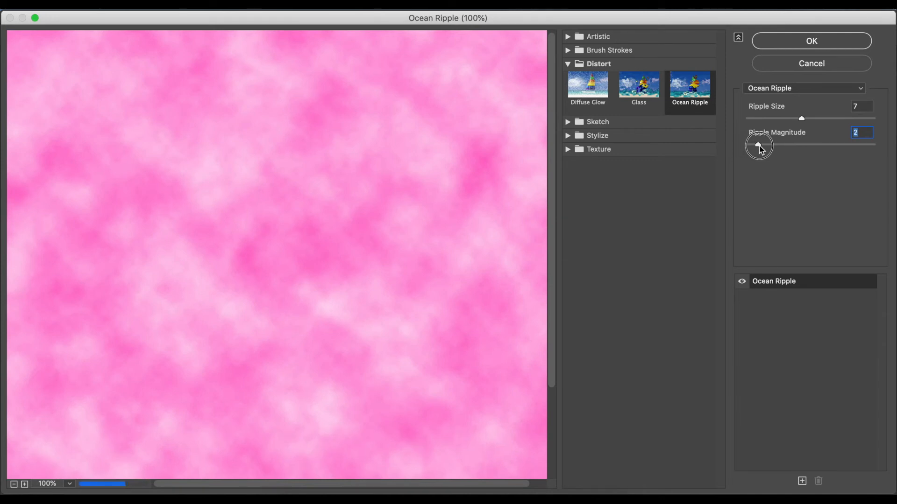
left_click_drag(759, 144, 800, 144)
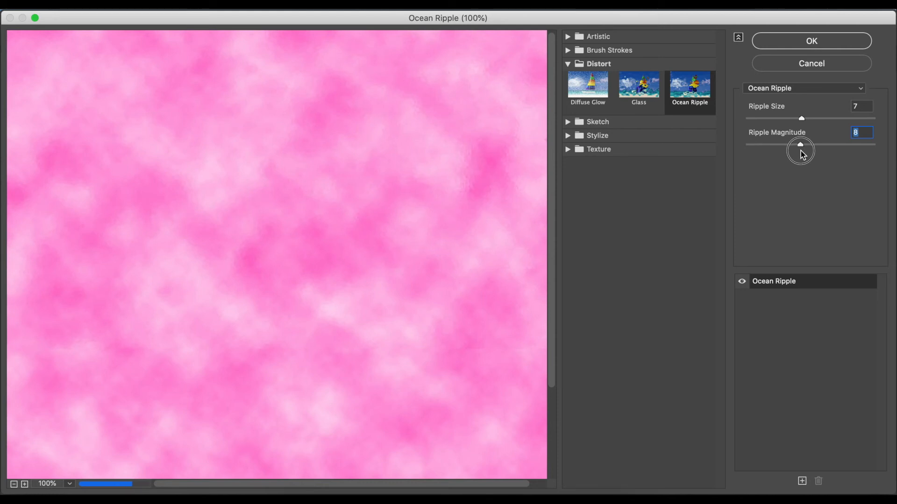
left_click_drag(800, 144, 872, 144)
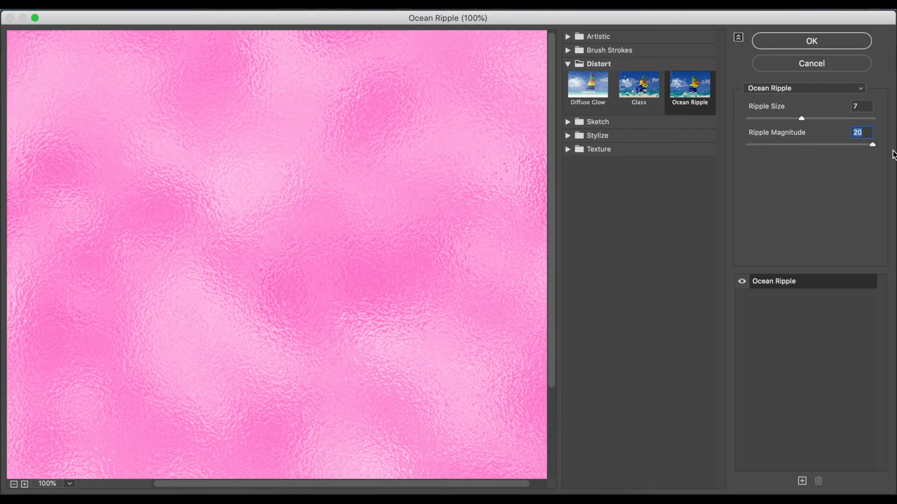
mouse_move(398, 255)
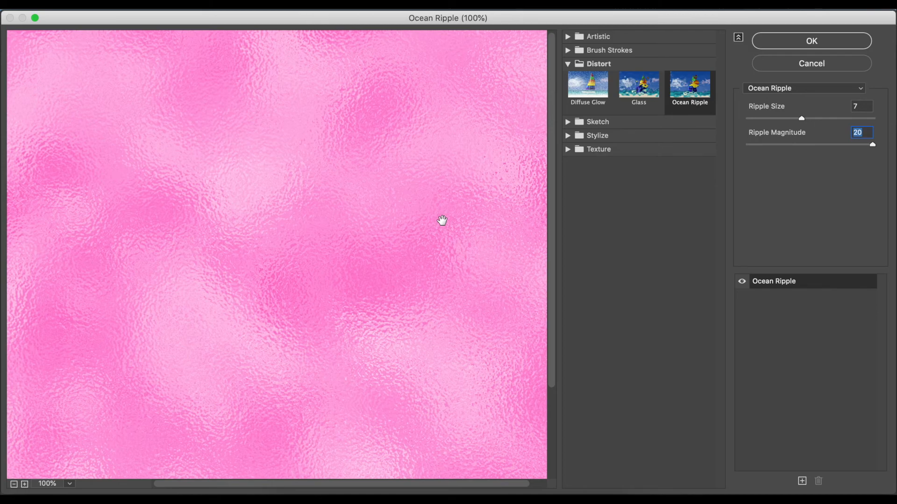
left_click(812, 40)
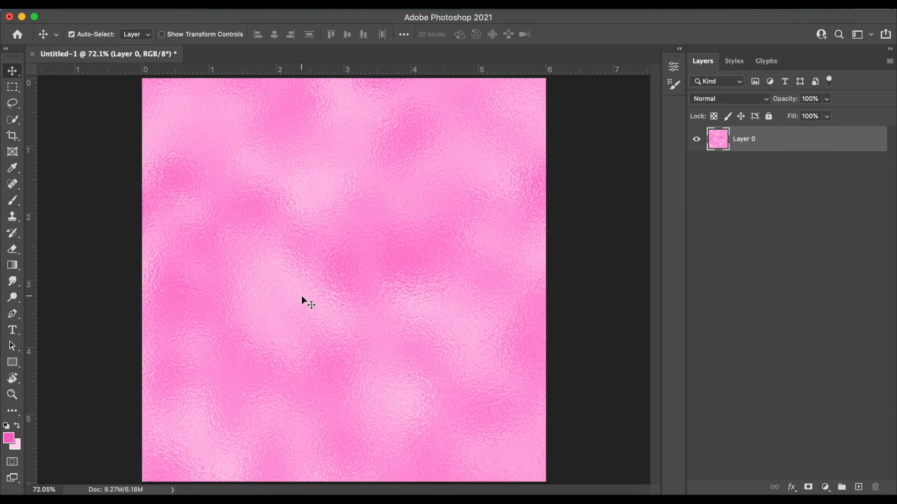
mouse_move(408, 235)
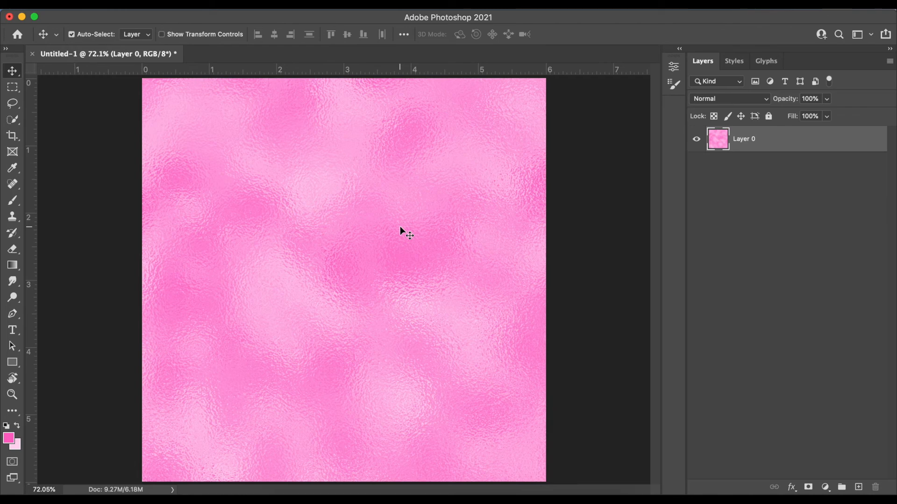
mouse_move(498, 324)
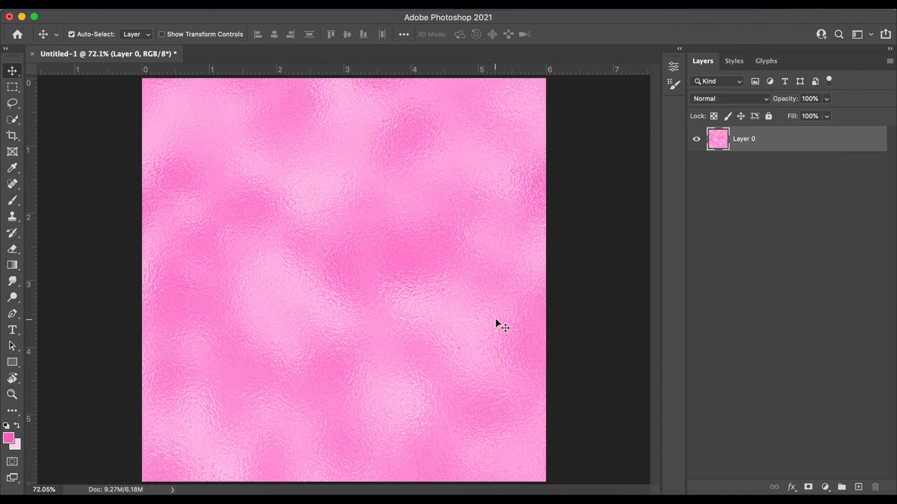
mouse_move(556, 310)
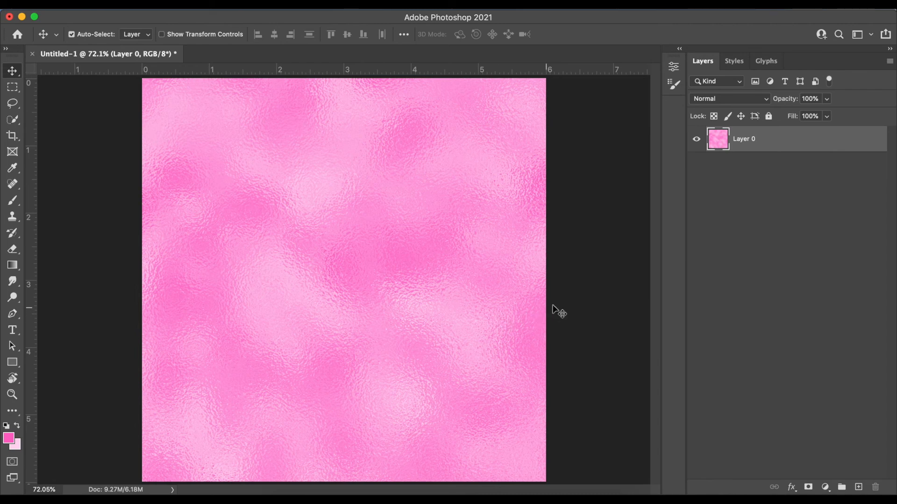